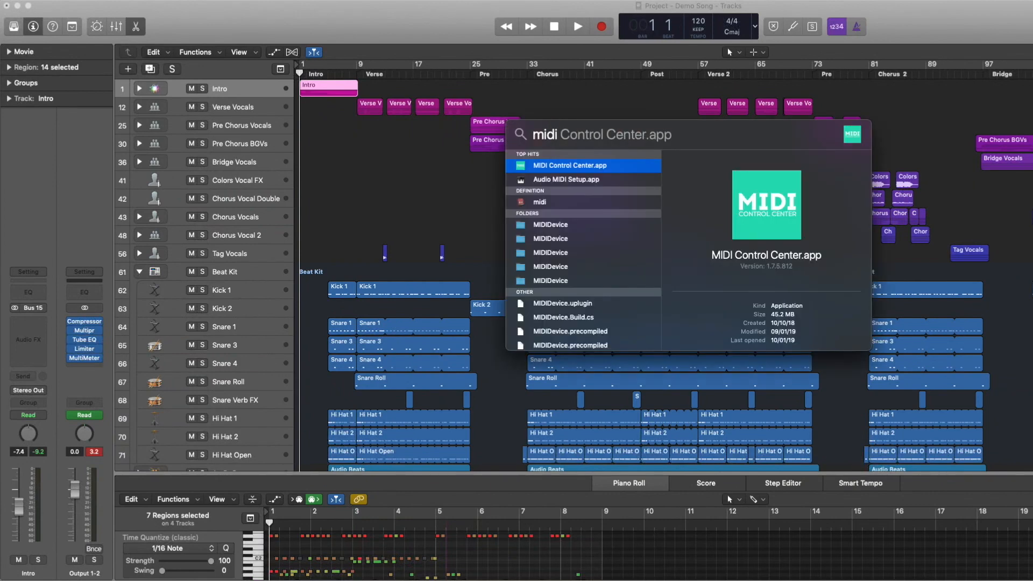
- Launch MIDI Control Center and keep KeyLab mkII's DAW fader mode on Jump with the Logic map
{"action": "left_click", "coordinate": [571, 165]}
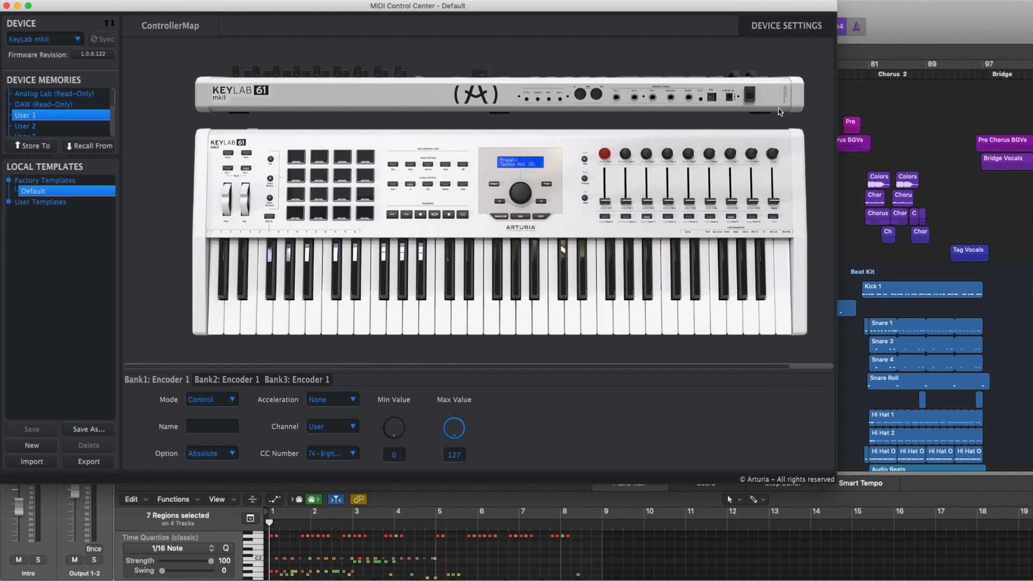
{"action": "left_click", "coordinate": [786, 26]}
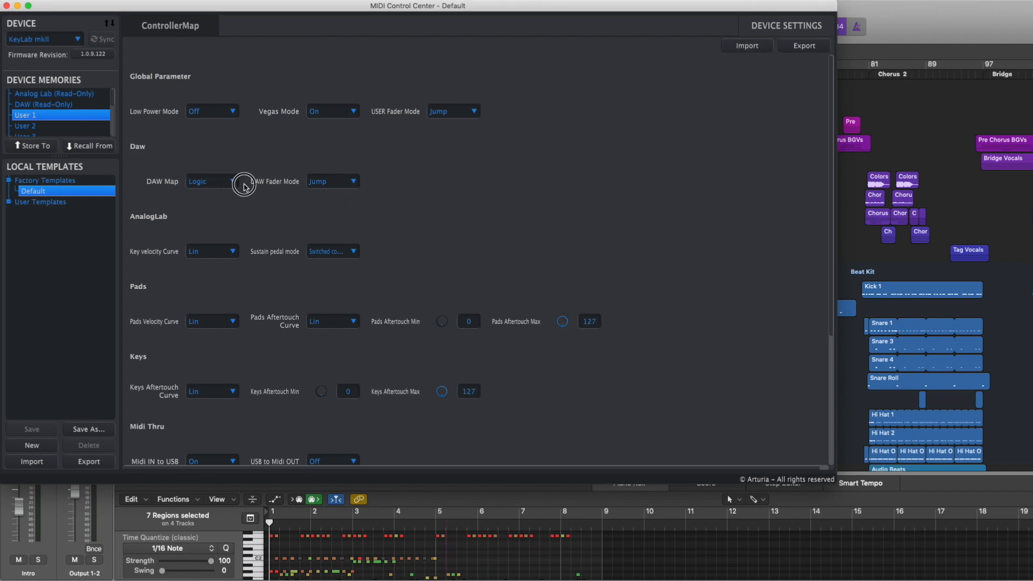
{"action": "left_click", "coordinate": [211, 181]}
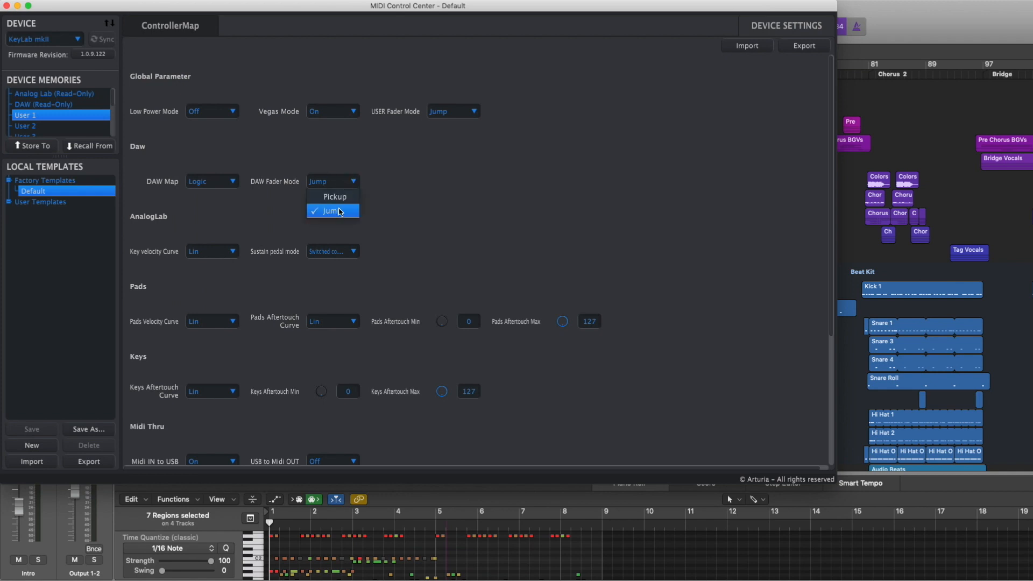
{"action": "left_click", "coordinate": [333, 211]}
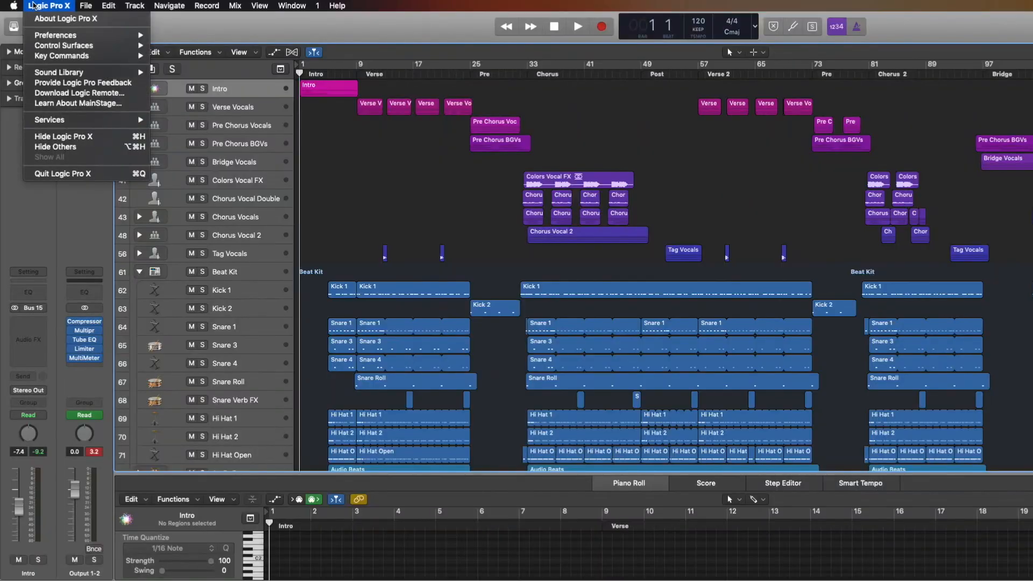
{"action": "mouse_move", "coordinate": [64, 46]}
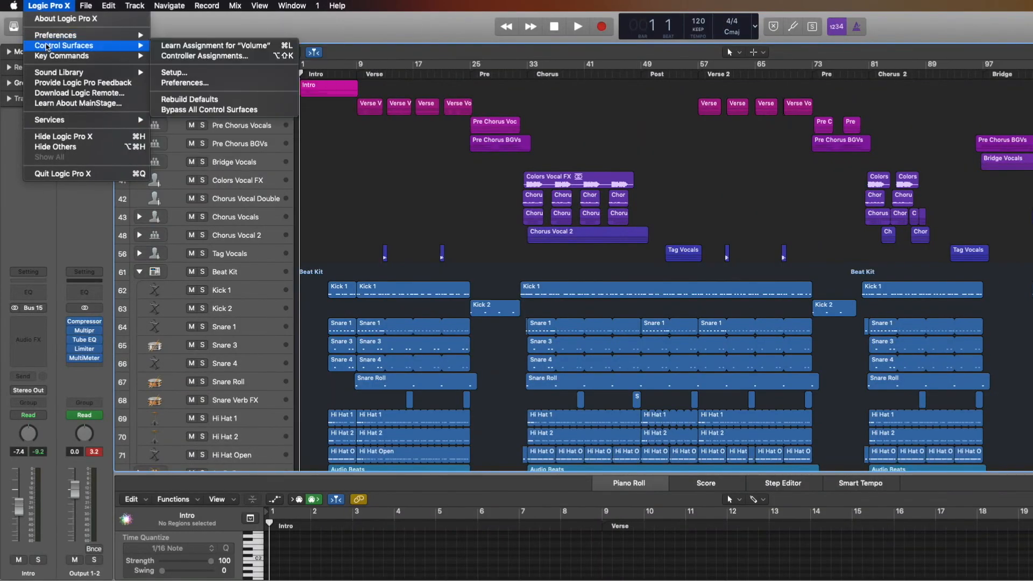
{"action": "mouse_move", "coordinate": [174, 72]}
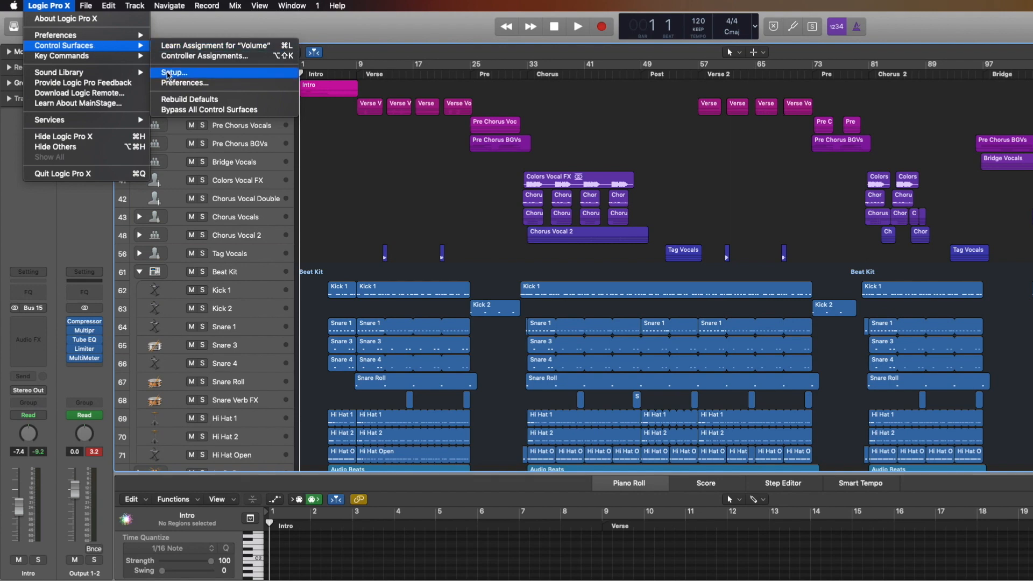
- Open Control Surface Setup, collapse the Mackie Control details, and bring up New > Install
{"action": "left_click", "coordinate": [173, 73]}
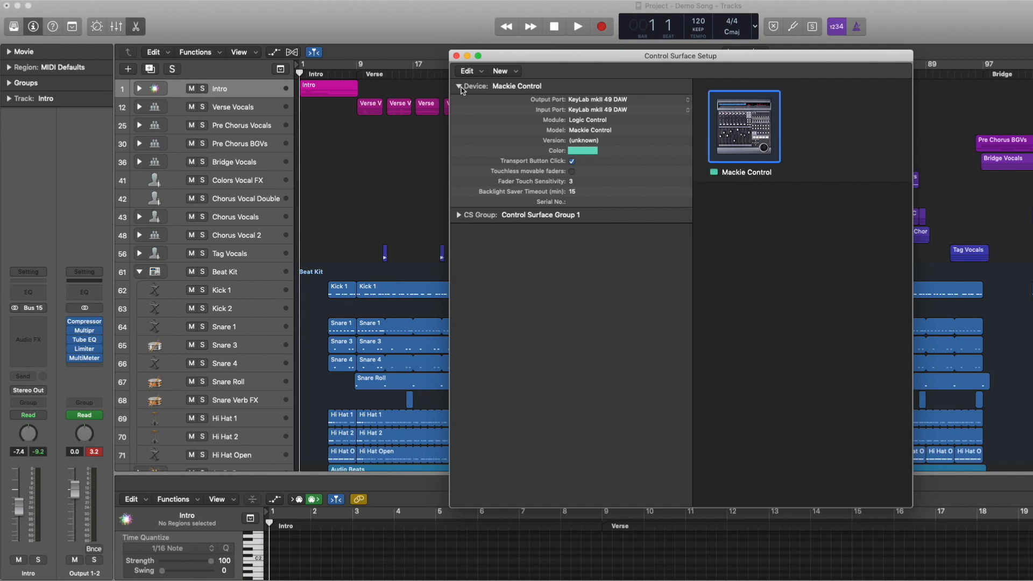
{"action": "left_click", "coordinate": [458, 85]}
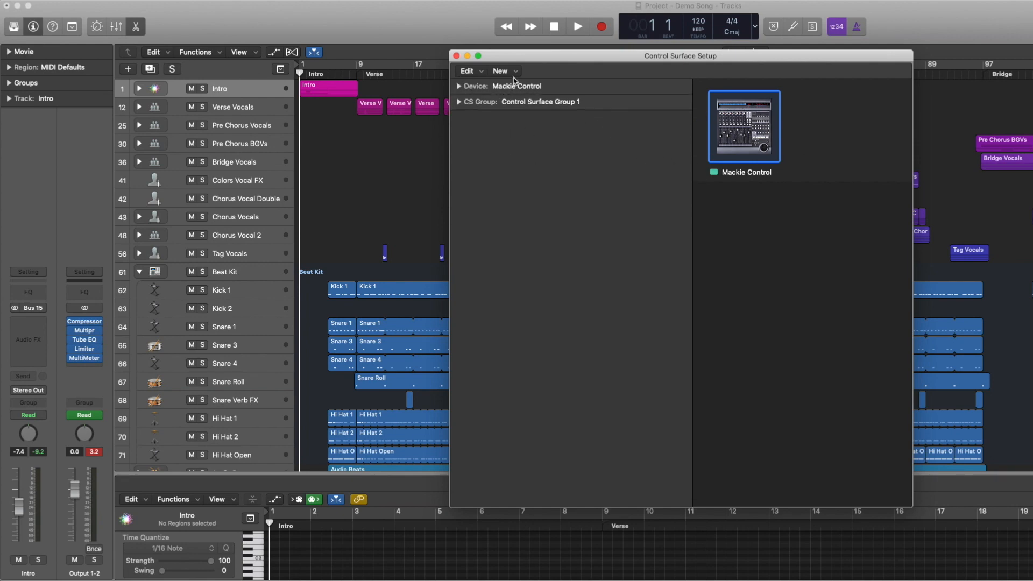
{"action": "left_click", "coordinate": [501, 70]}
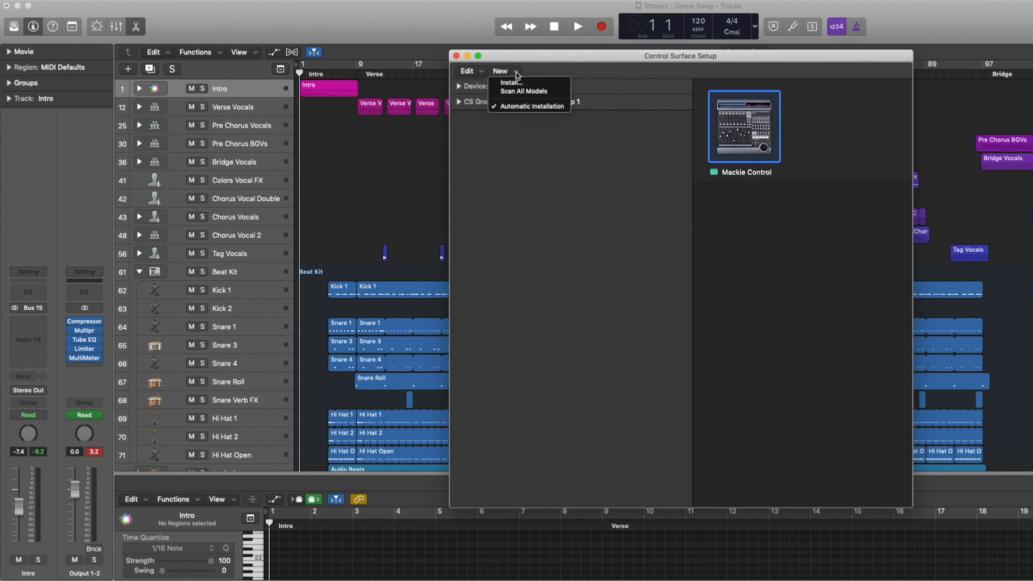
{"action": "left_click", "coordinate": [500, 71]}
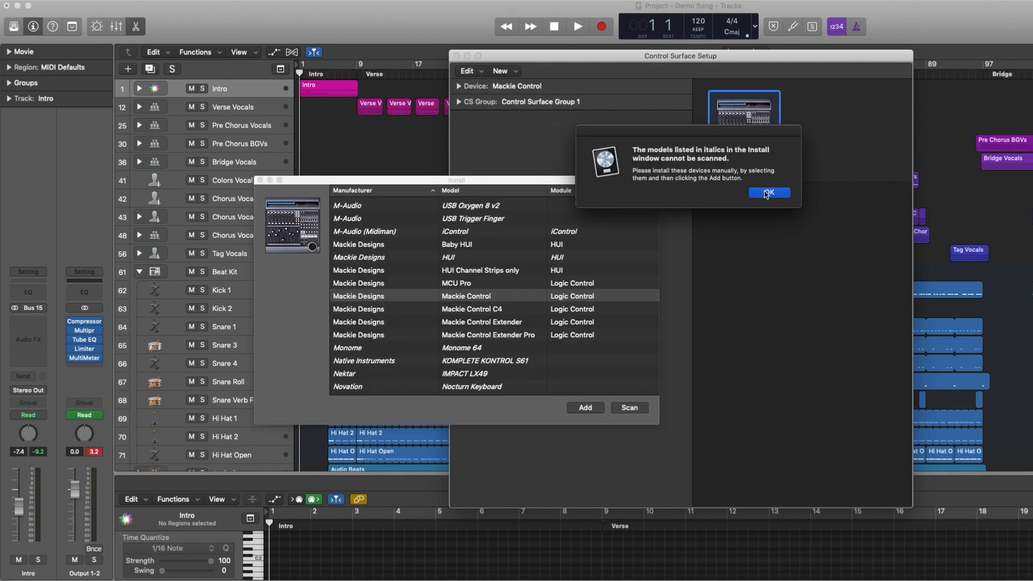
- Dismiss the unscannable-models alert, scroll past Arturia to Mackie Control, and close the Install list
{"action": "left_click", "coordinate": [768, 193]}
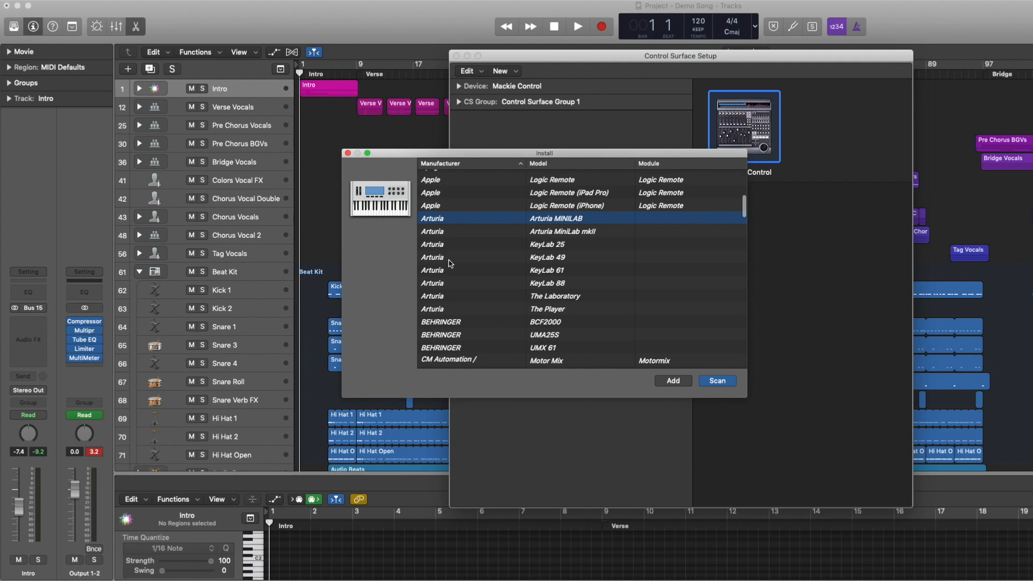
{"action": "scroll", "scroll_direction": "down", "scroll_amount": 3}
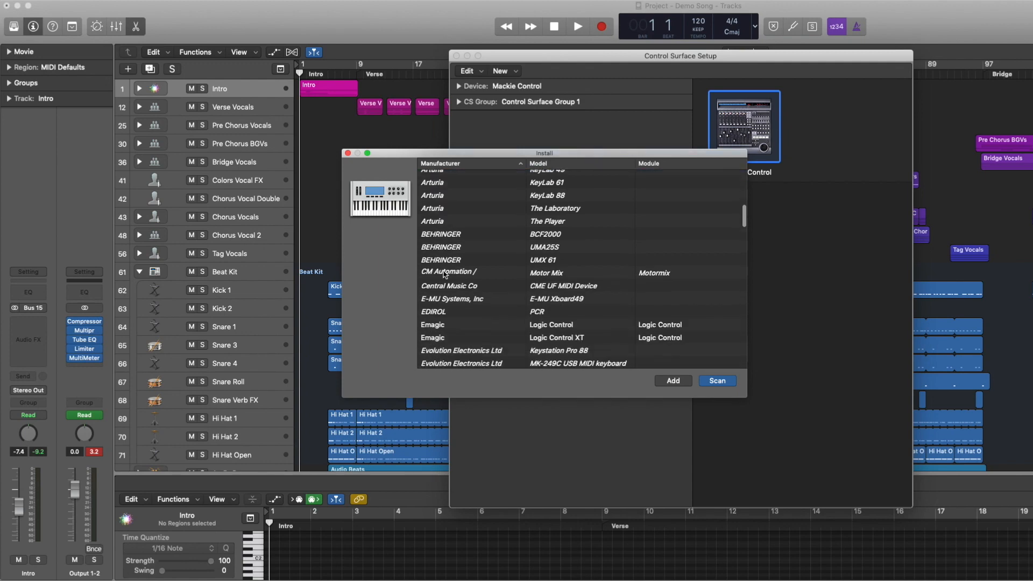
{"action": "scroll", "scroll_direction": "down", "scroll_amount": 3}
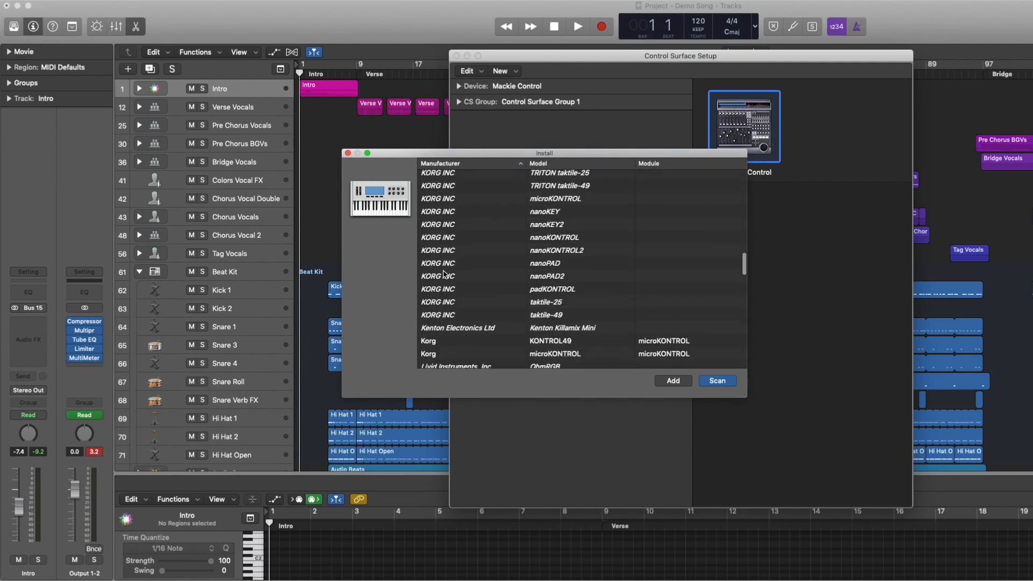
{"action": "scroll", "scroll_direction": "down", "scroll_amount": 3}
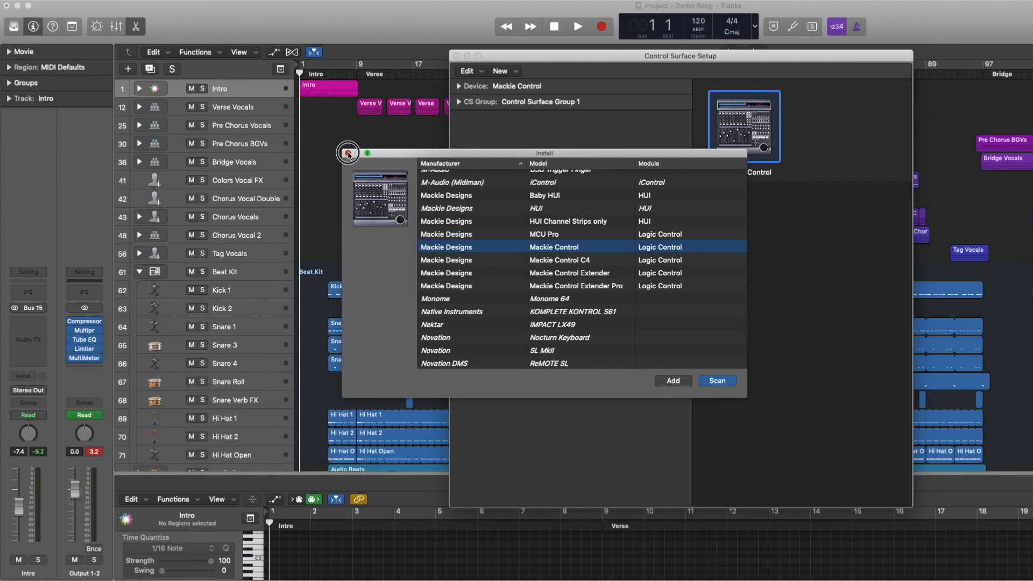
{"action": "left_click", "coordinate": [672, 381]}
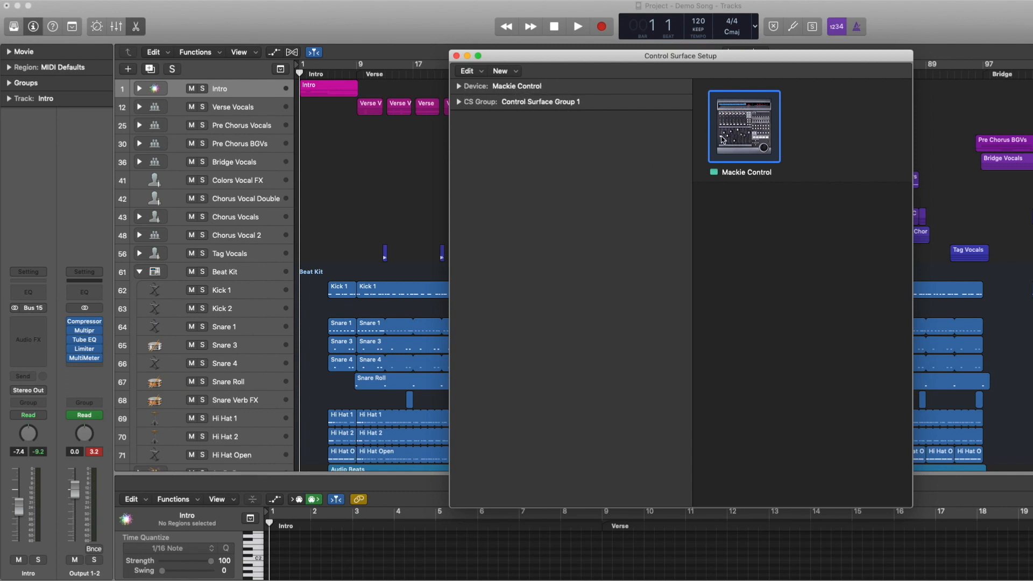
- Expand the Mackie Control details and set both Output and Input Port to KeyLab mkII 49 DAW
{"action": "right_click", "coordinate": [742, 125]}
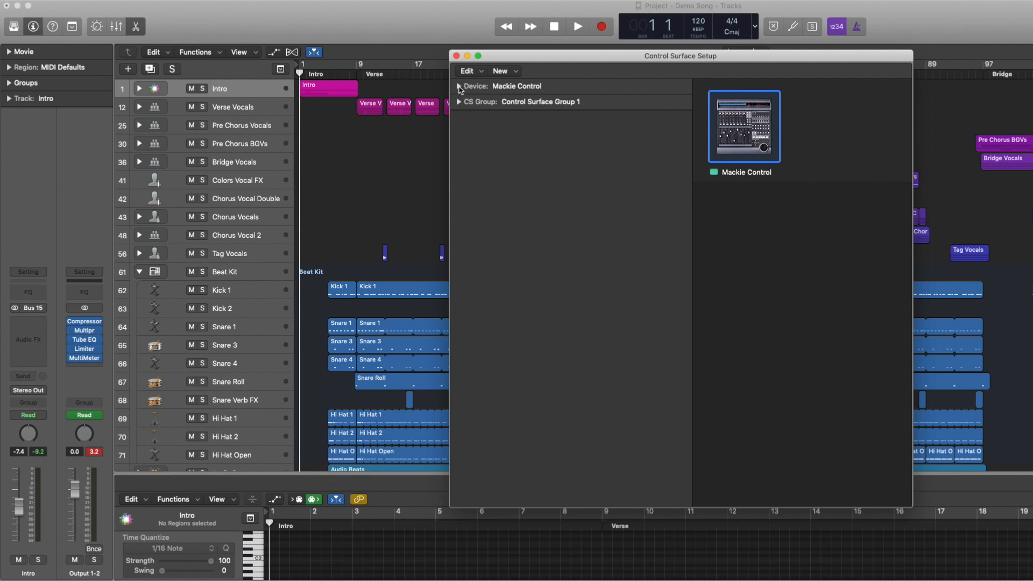
{"action": "left_click", "coordinate": [459, 86]}
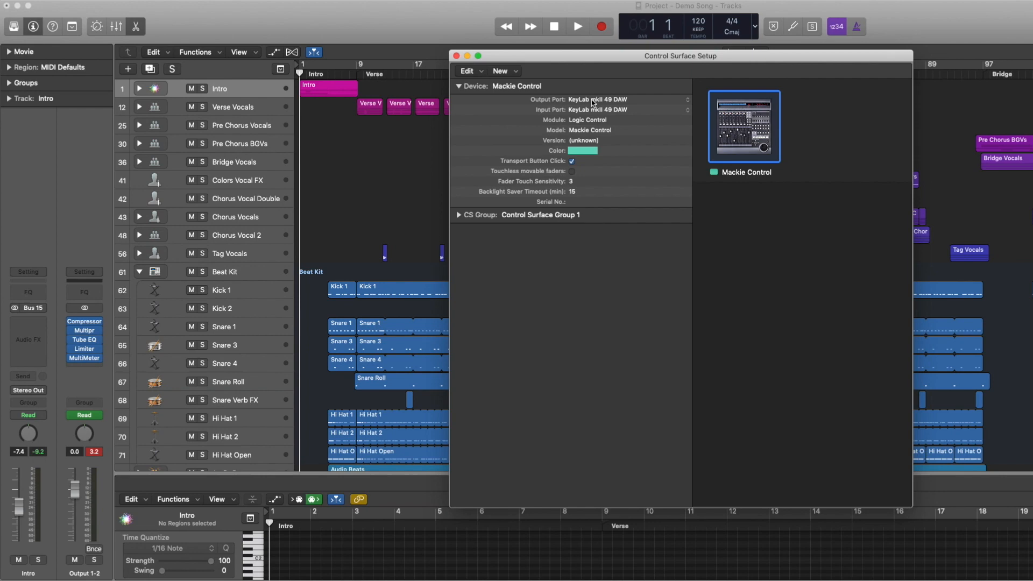
{"action": "left_click", "coordinate": [620, 100]}
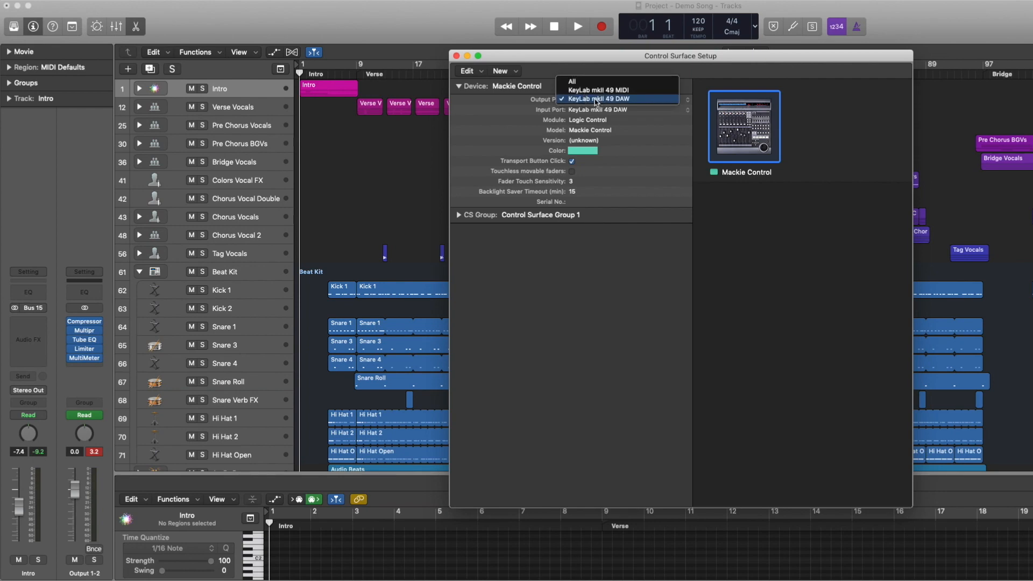
{"action": "left_click", "coordinate": [598, 99]}
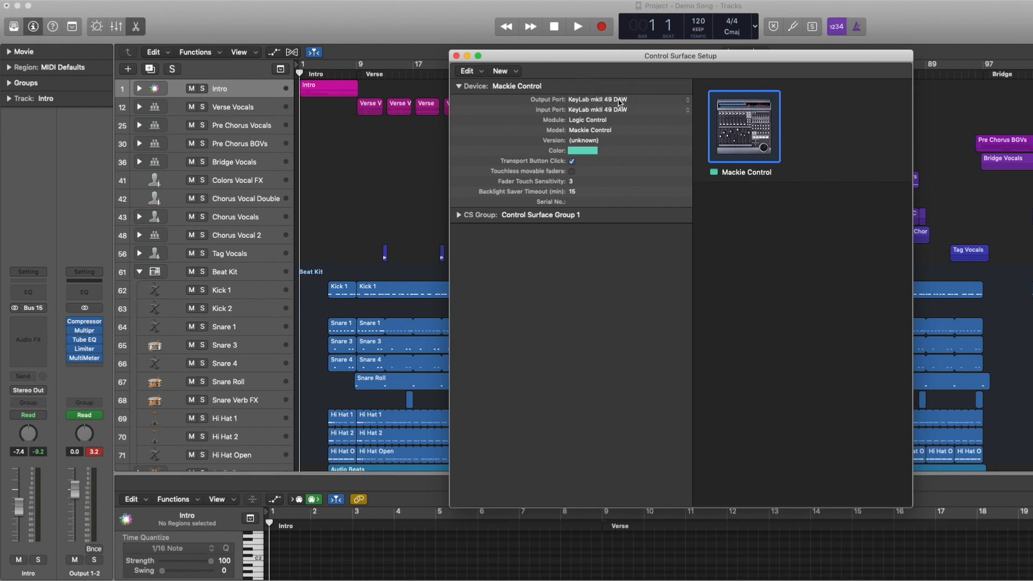
{"action": "left_click", "coordinate": [597, 100]}
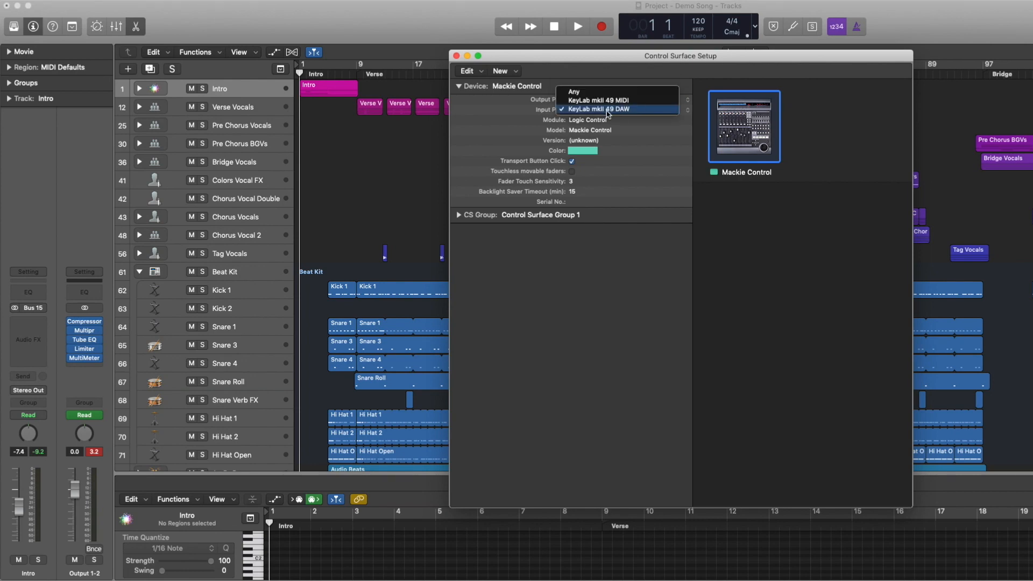
{"action": "left_click", "coordinate": [597, 109]}
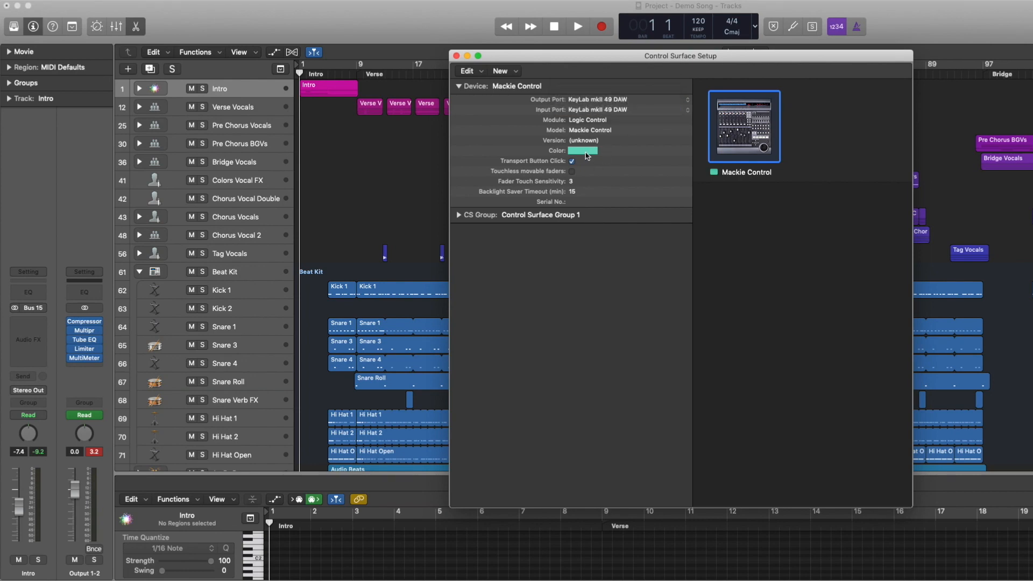
{"action": "left_click", "coordinate": [582, 150]}
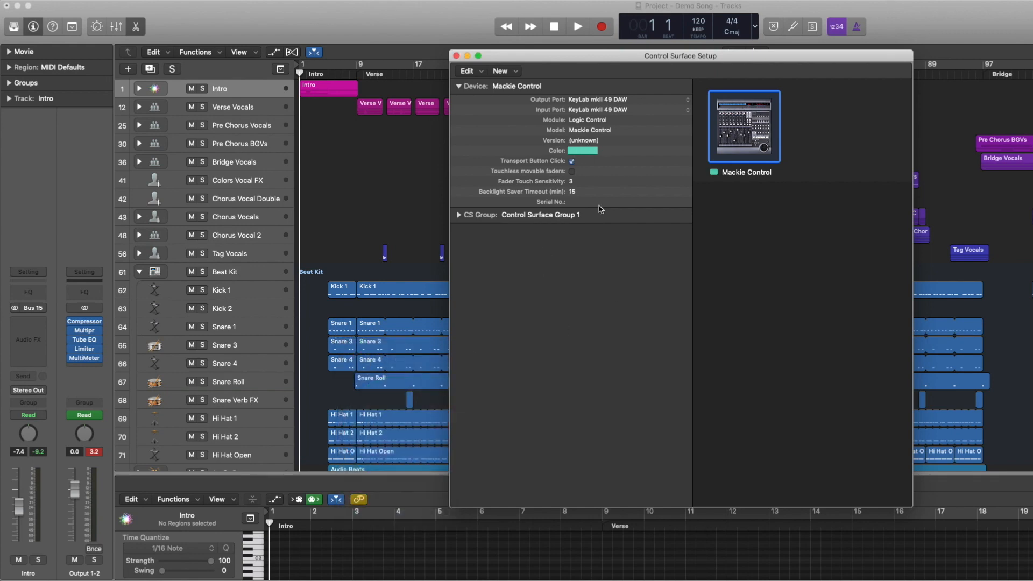
{"action": "mouse_move", "coordinate": [725, 156]}
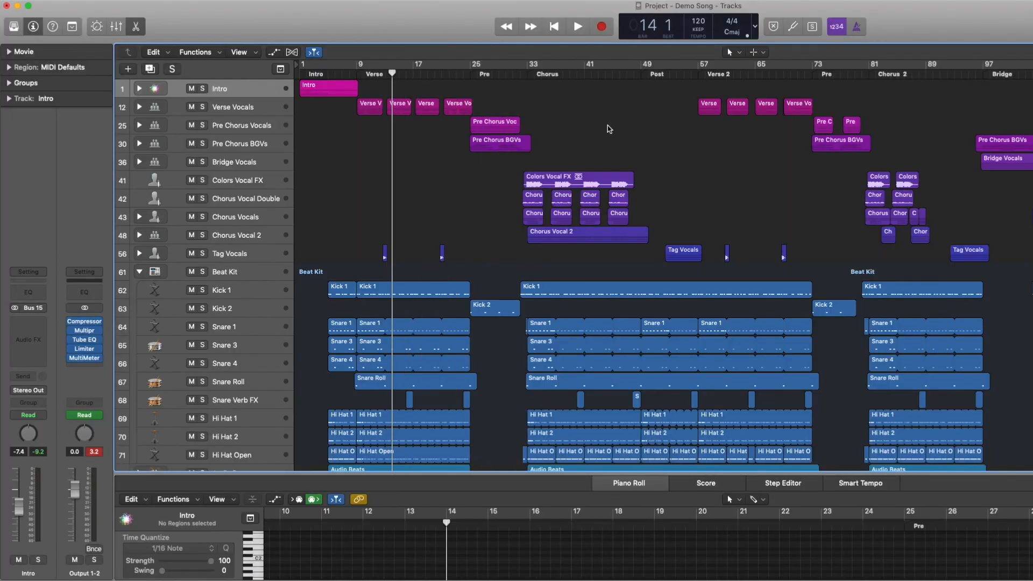
- Close Control Surface Setup, returning to the Demo Song with the playhead at bar 1
{"action": "left_click", "coordinate": [527, 64]}
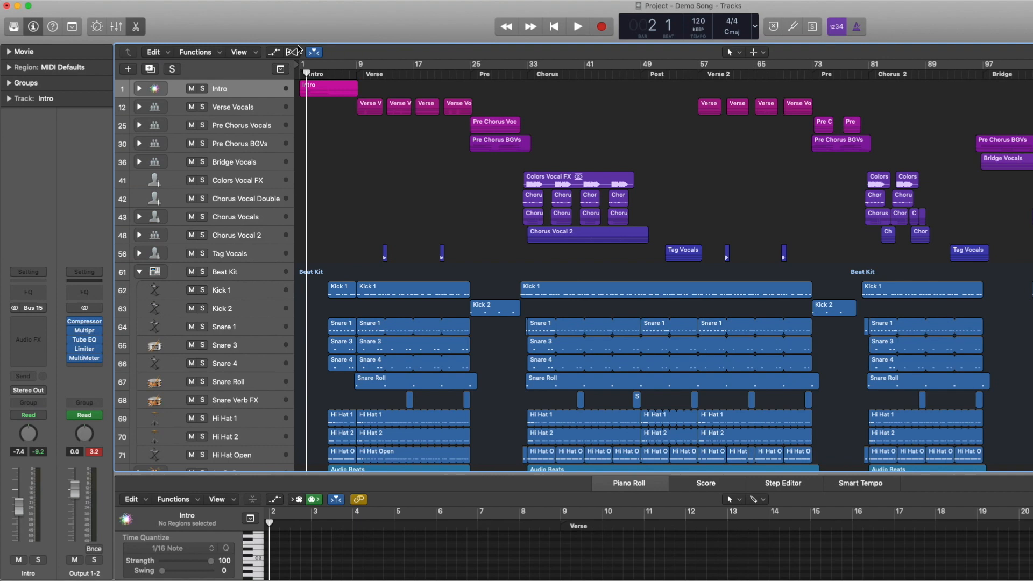
{"action": "left_click", "coordinate": [576, 27]}
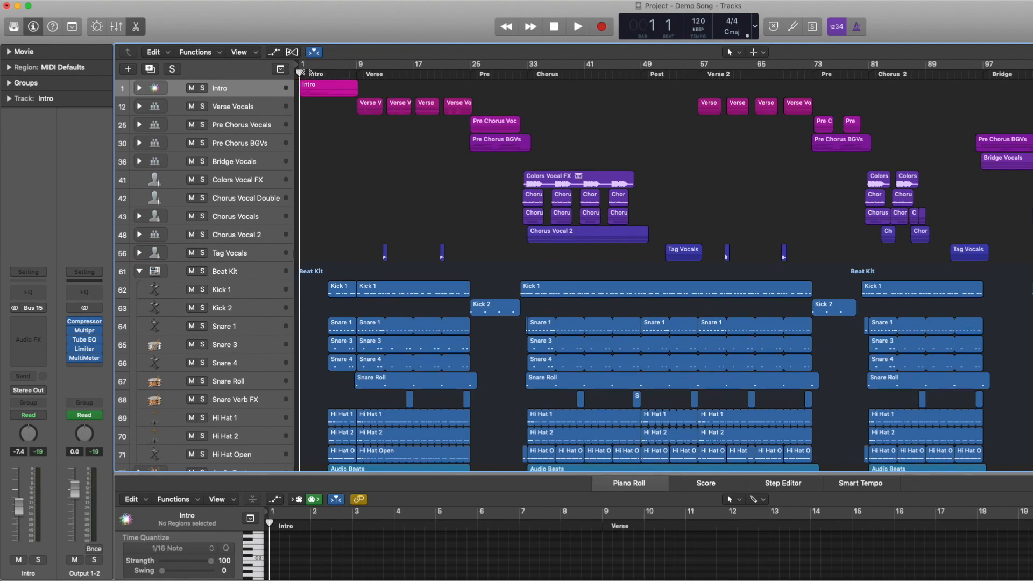